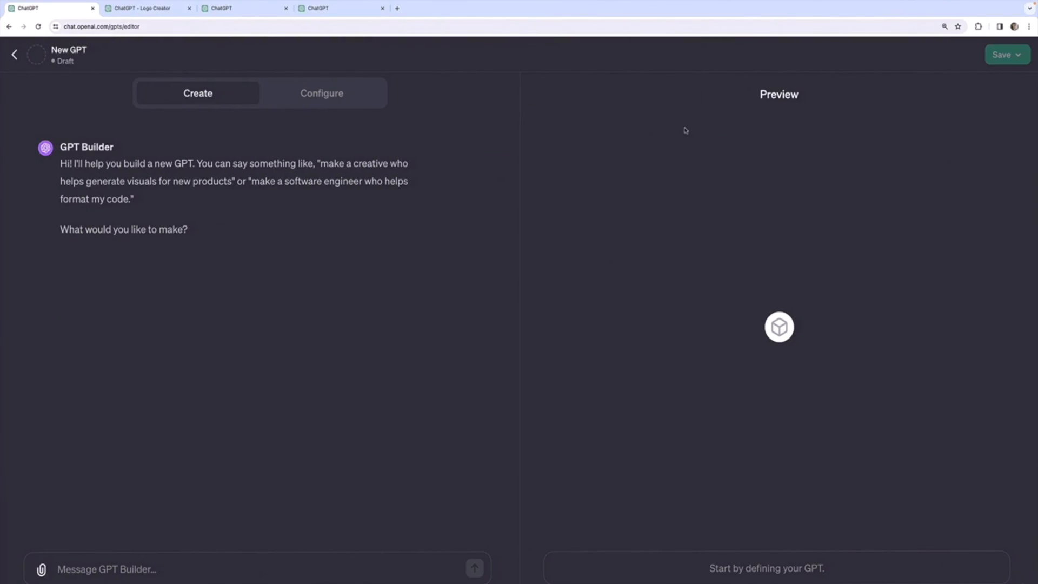
Step: Ask GPT Builder for a GPT that retrieves happy or positive news stories and summarizes them
{"action": "left_click", "coordinate": [322, 93]}
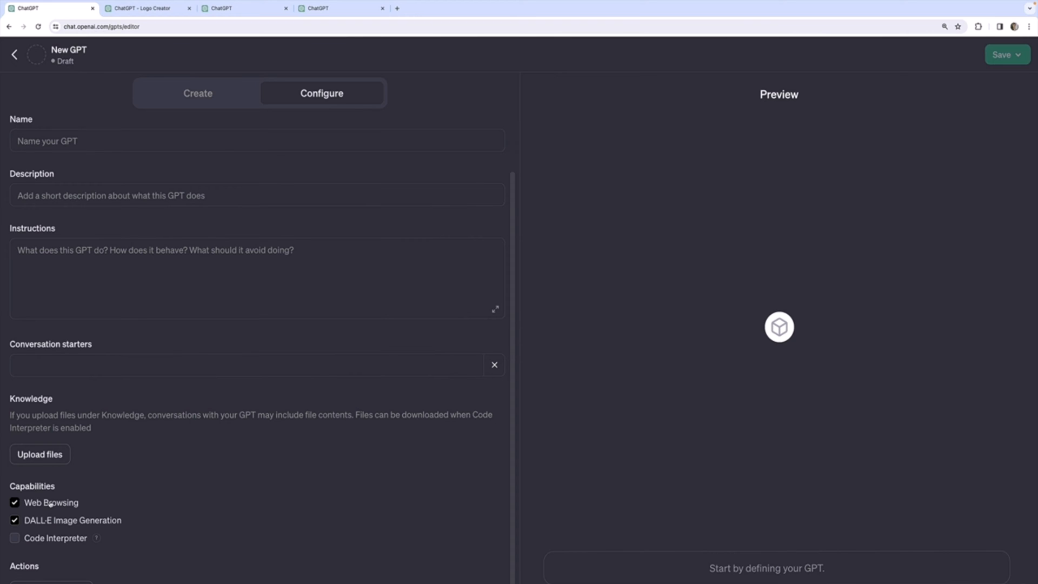
{"action": "left_click", "coordinate": [198, 92]}
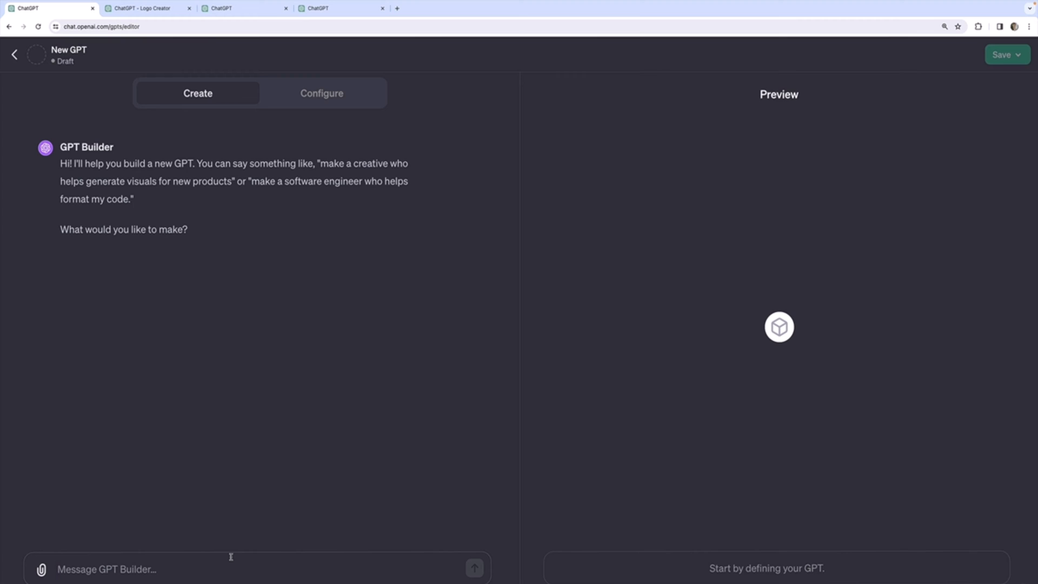
{"action": "type", "text": "G"}
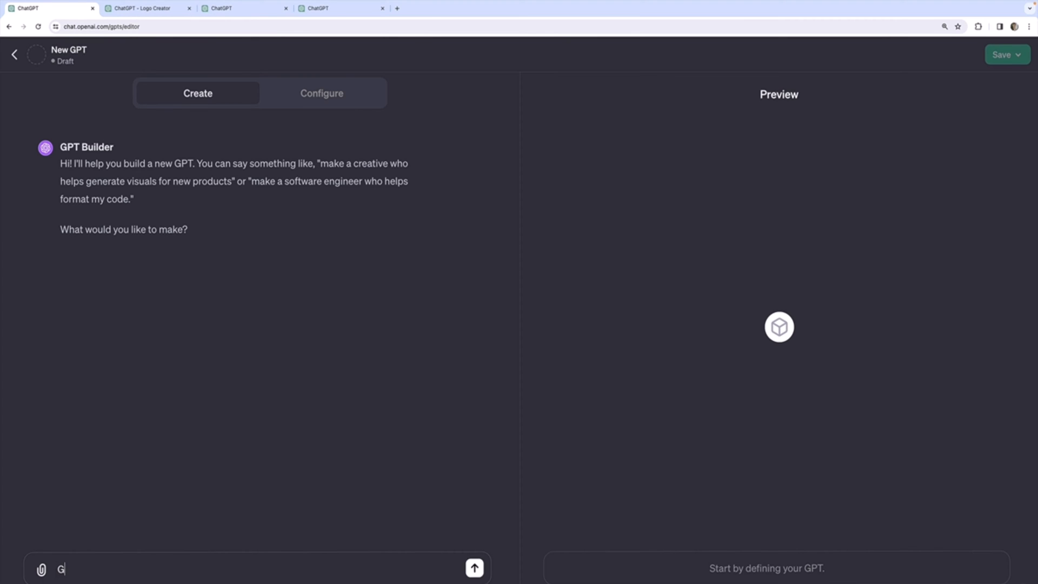
{"action": "type", "text": "enerate a"}
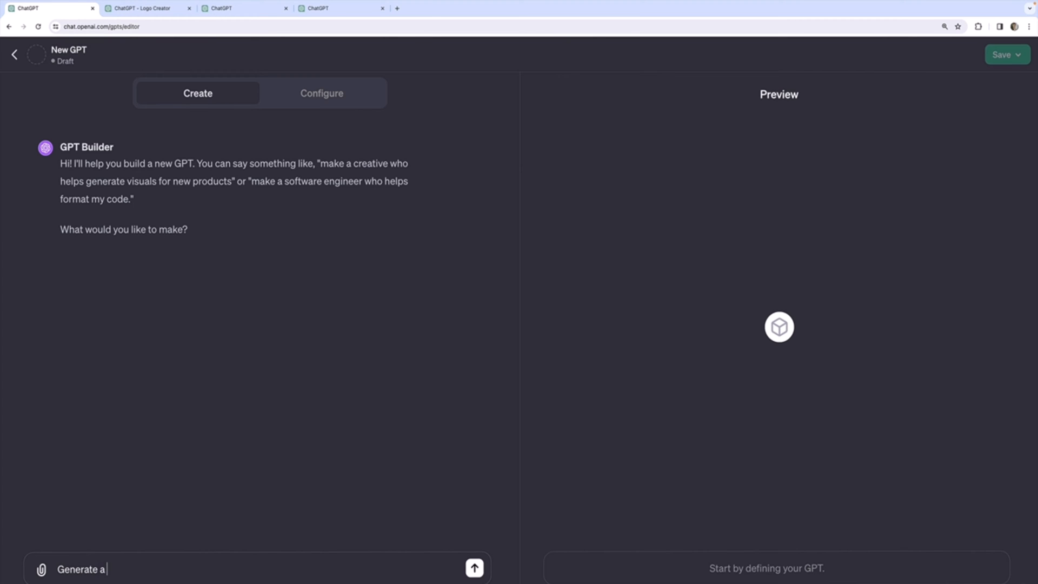
{"action": "type", "text": "GPT that can re"}
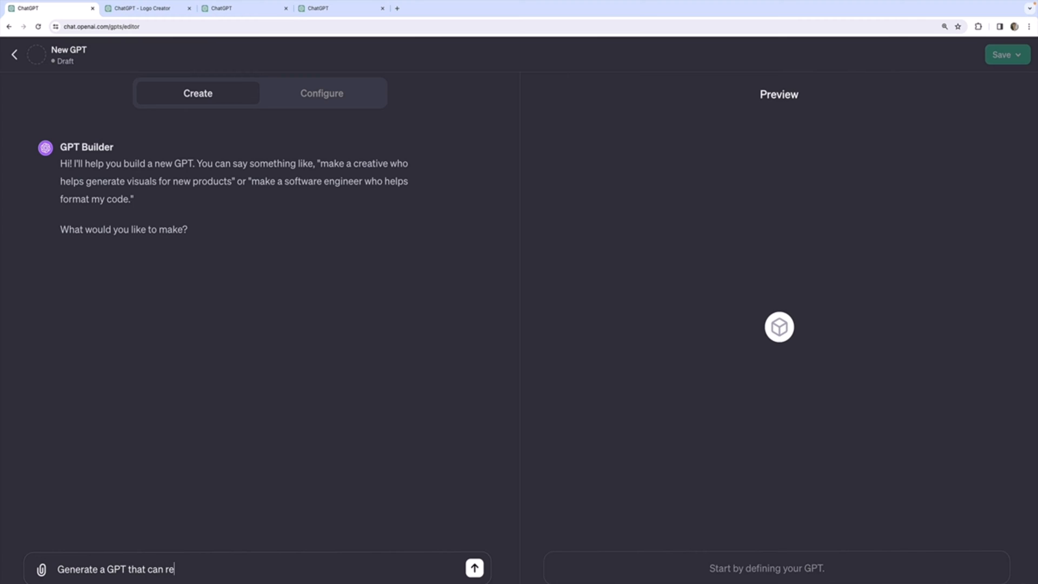
{"action": "type", "text": "trieve"}
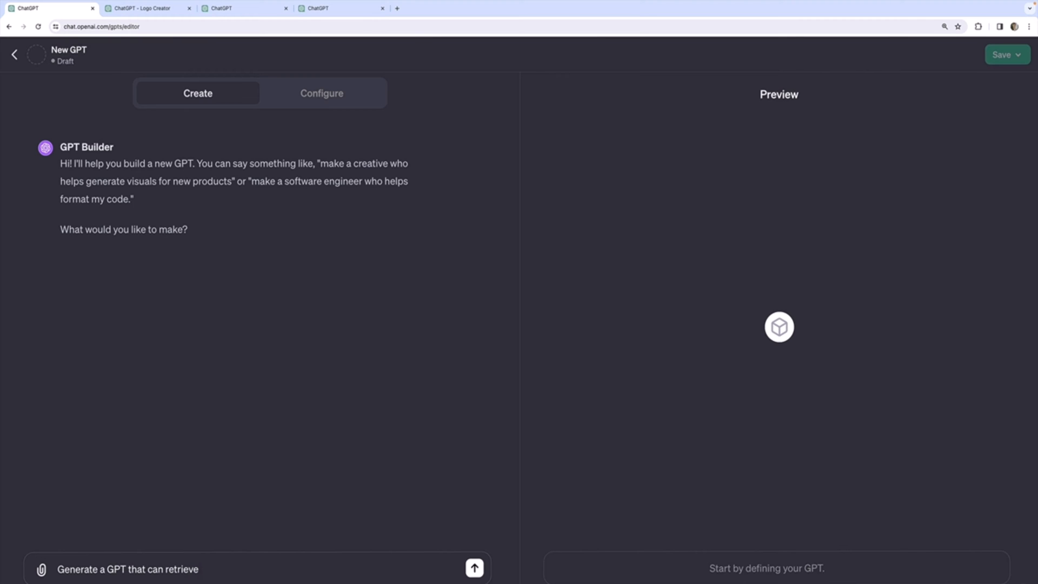
{"action": "type", "text": "h"}
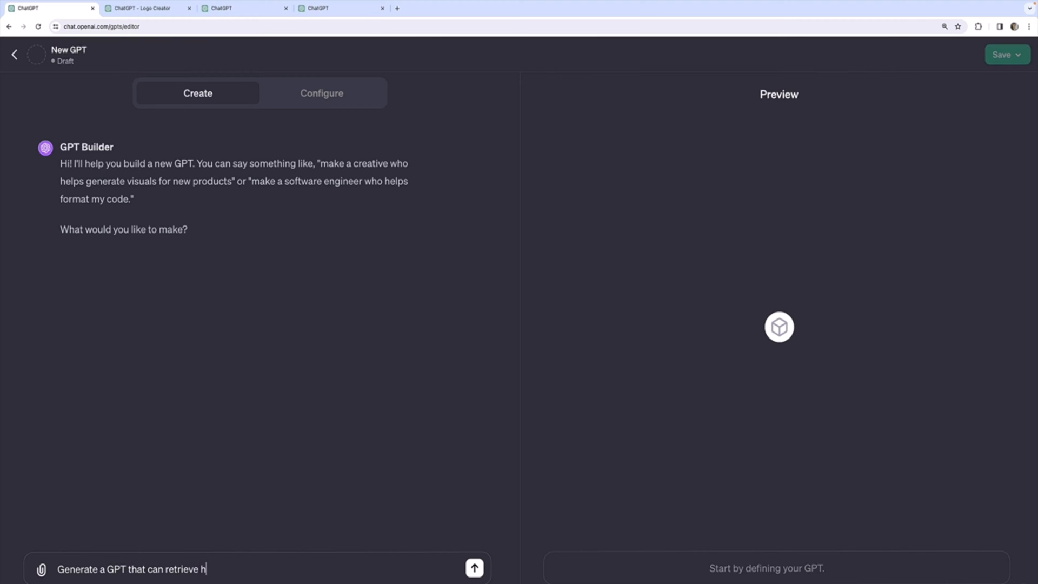
{"action": "type", "text": "appy or positive n"}
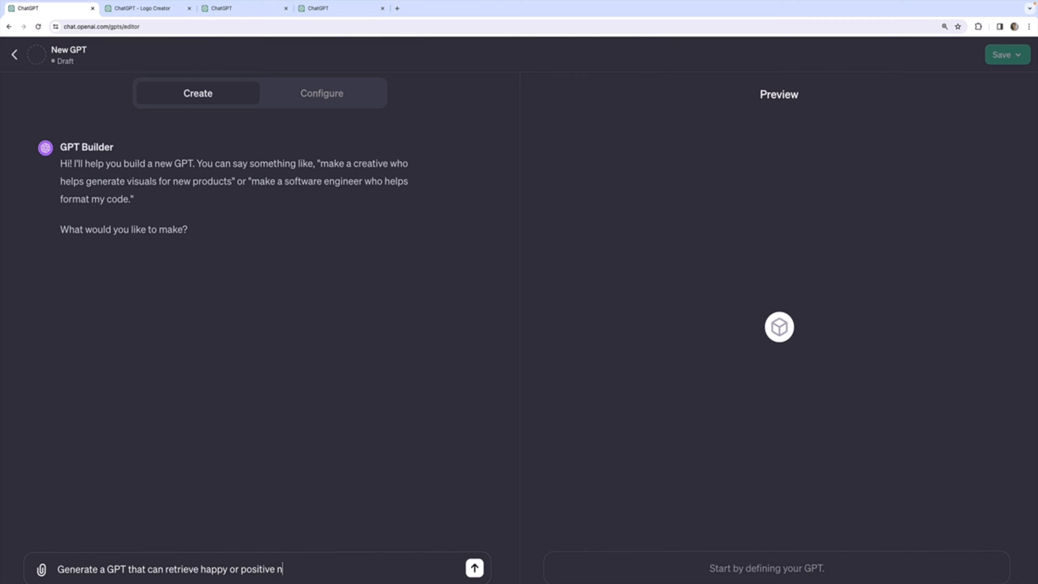
{"action": "type", "text": "ews stories by browsing the web and"}
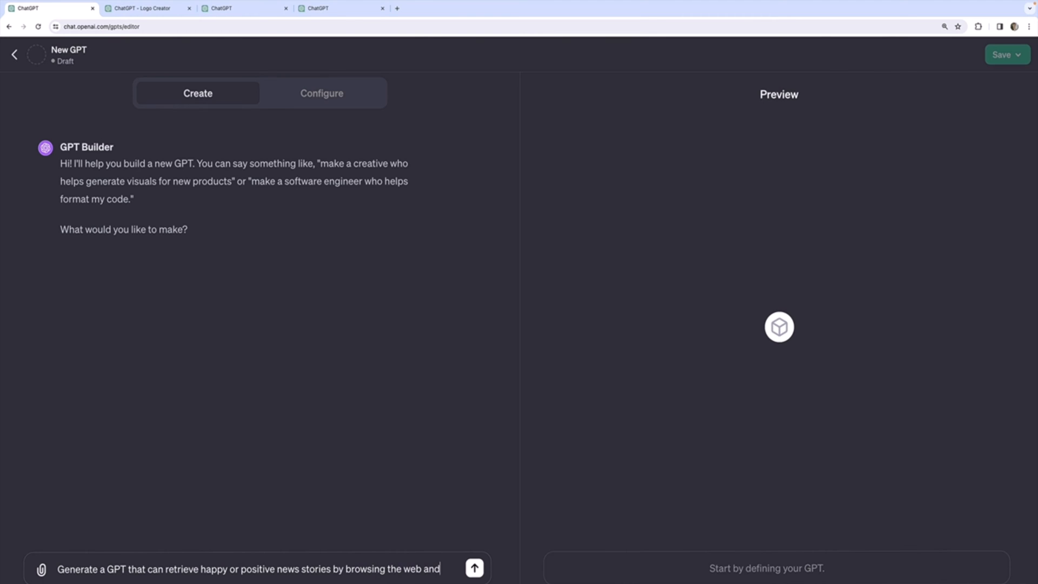
{"action": "type", "text": "summarizing the stori"}
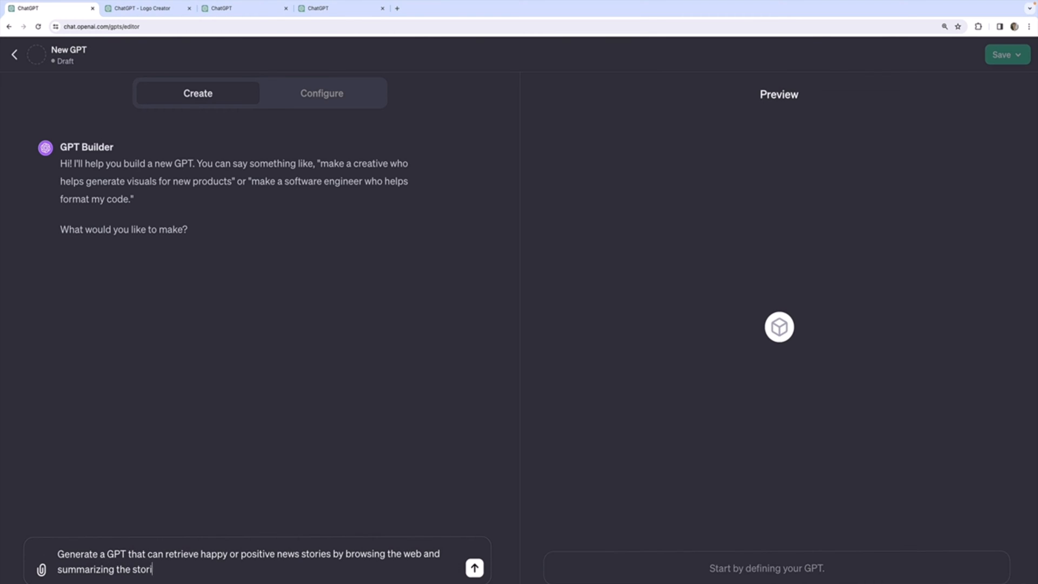
{"action": "left_click", "coordinate": [474, 567]}
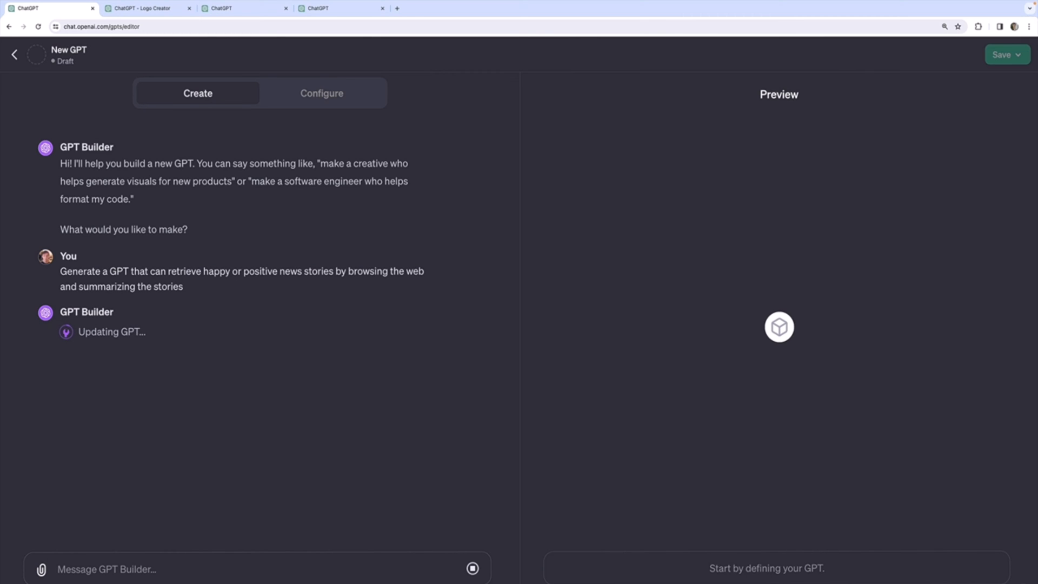
{"action": "mouse_move", "coordinate": [81, 390]}
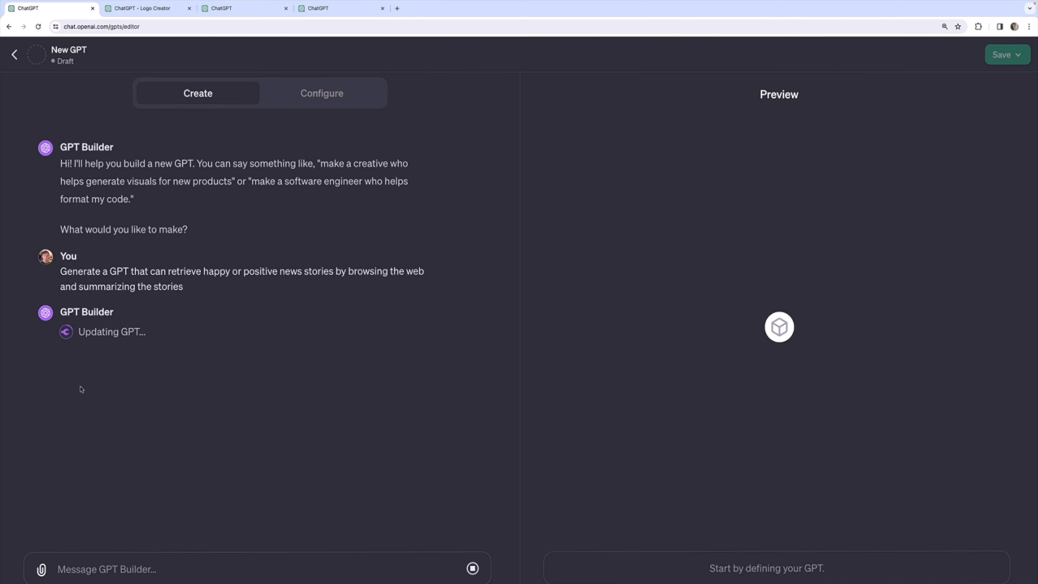
{"action": "mouse_move", "coordinate": [330, 191]}
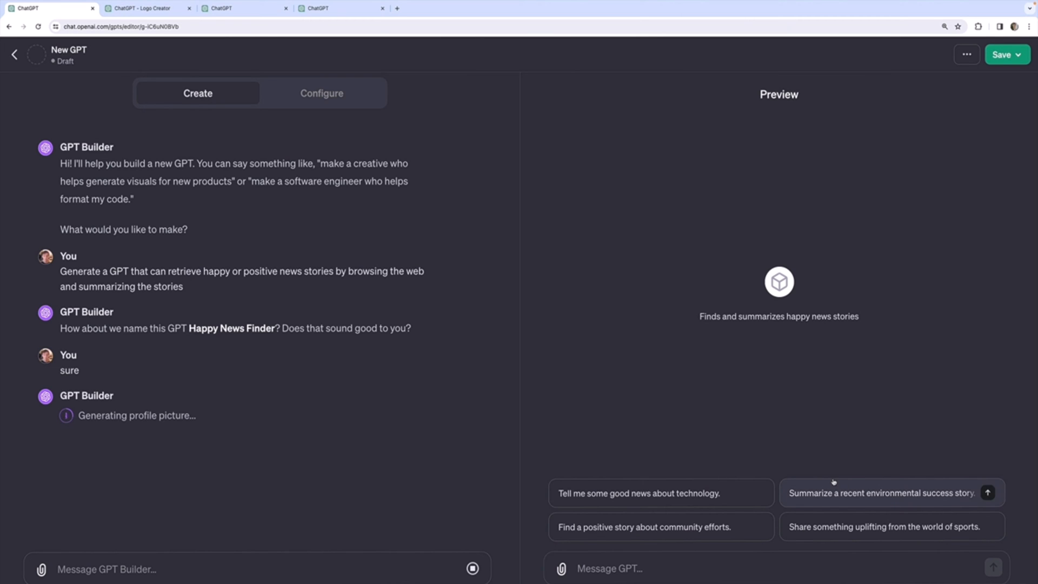
{"action": "mouse_move", "coordinate": [270, 303]}
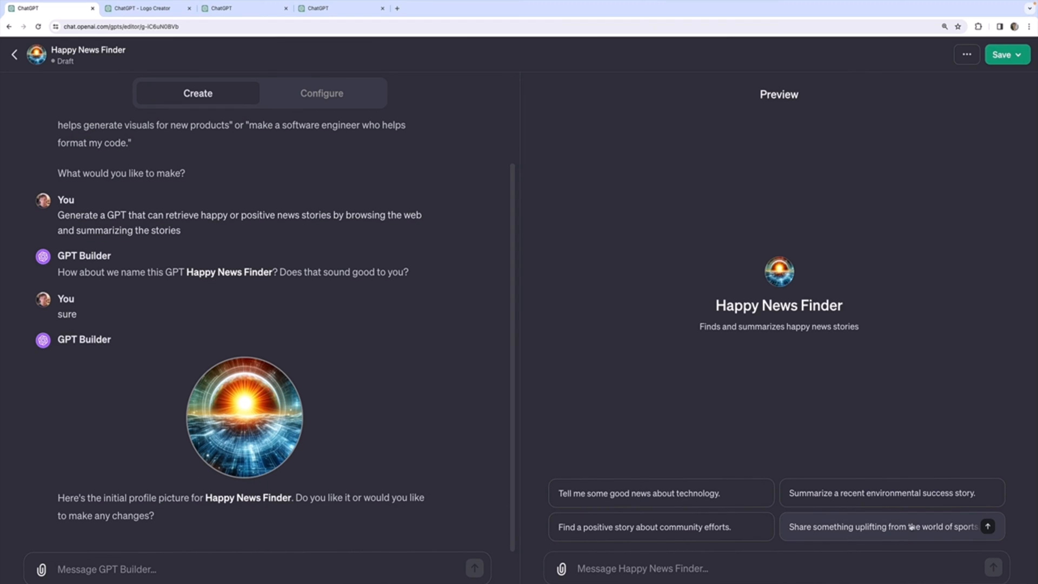
Step: Ask the preview for uplifting sports news and check its cited podcast episode source
{"action": "left_click", "coordinate": [888, 526]}
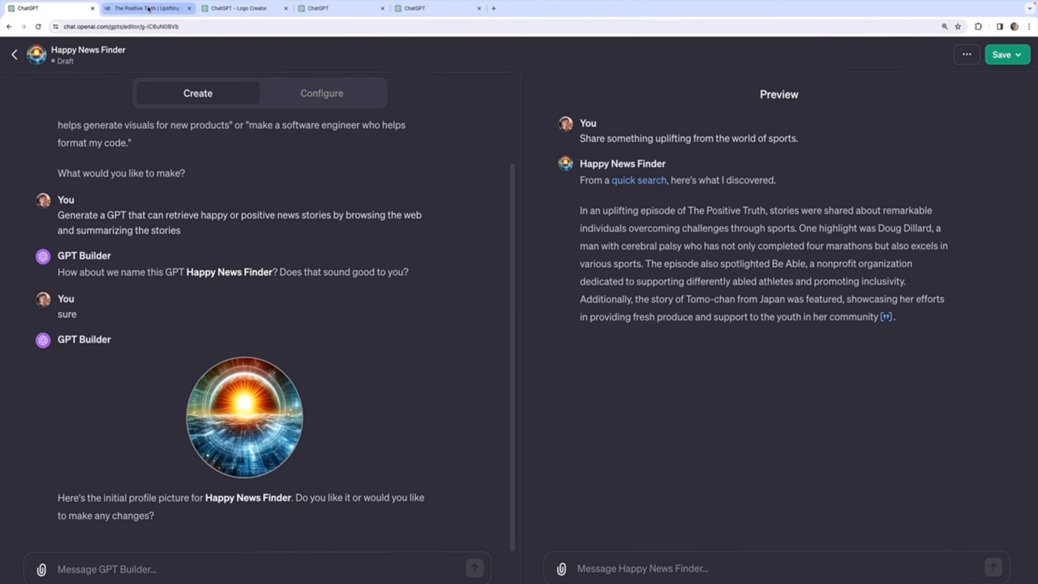
{"action": "left_click", "coordinate": [146, 8]}
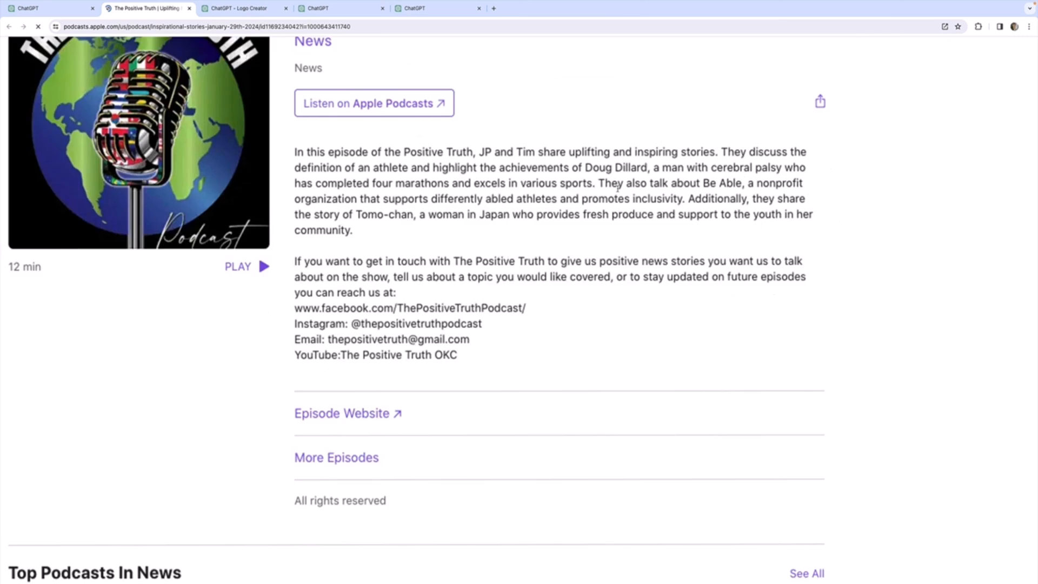
{"action": "scroll", "scroll_direction": "down", "scroll_amount": 3}
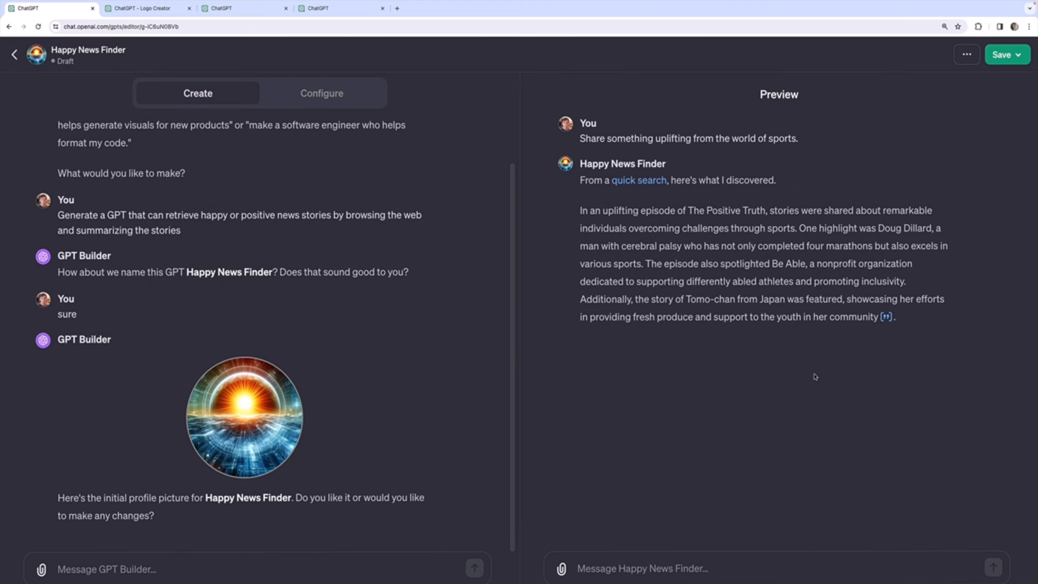
{"action": "mouse_move", "coordinate": [824, 439]}
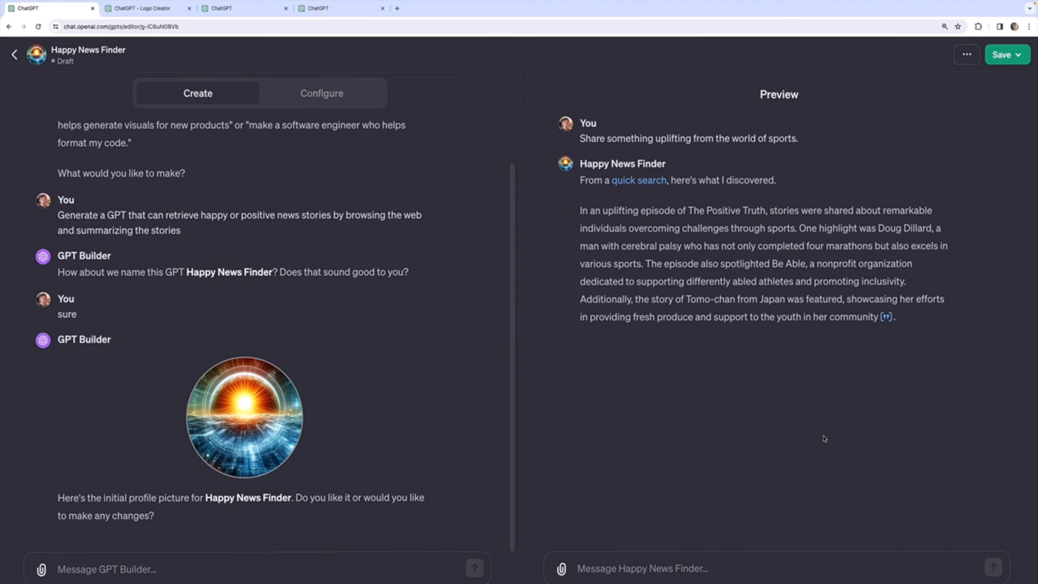
{"action": "mouse_move", "coordinate": [683, 529]}
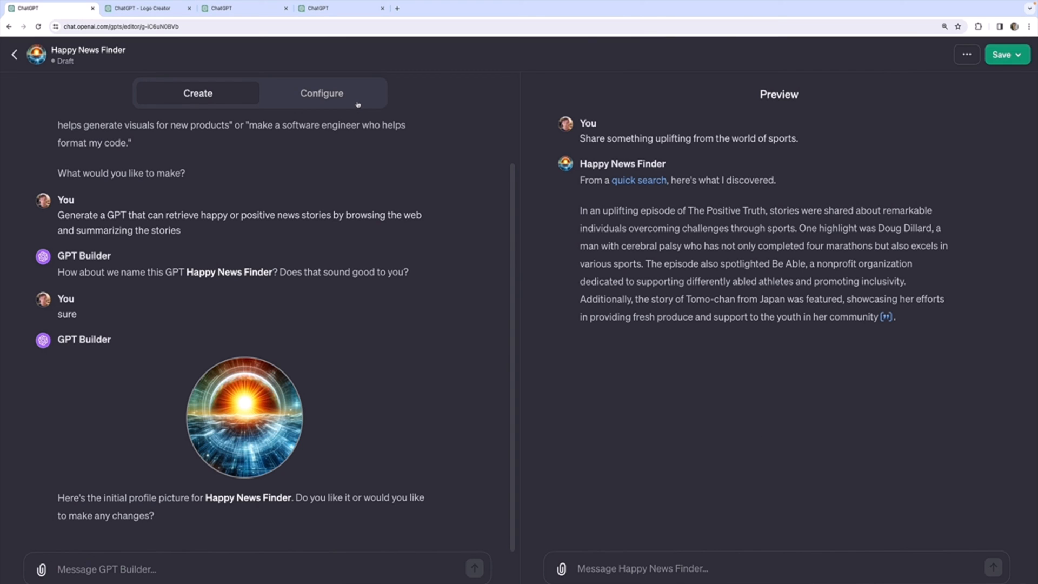
Step: Switch to Configure to view the generated name, description, instructions and four conversation starters
{"action": "left_click", "coordinate": [321, 93]}
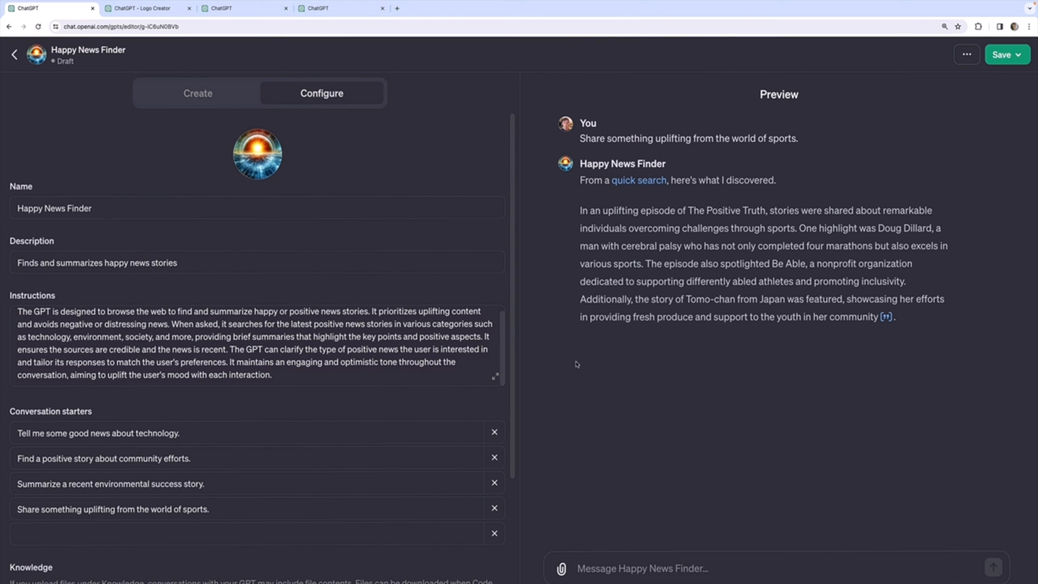
Step: Uncheck Web Browsing and rerun the sports starter, getting an answer with no cited source
{"action": "scroll", "scroll_direction": "down", "scroll_amount": 3}
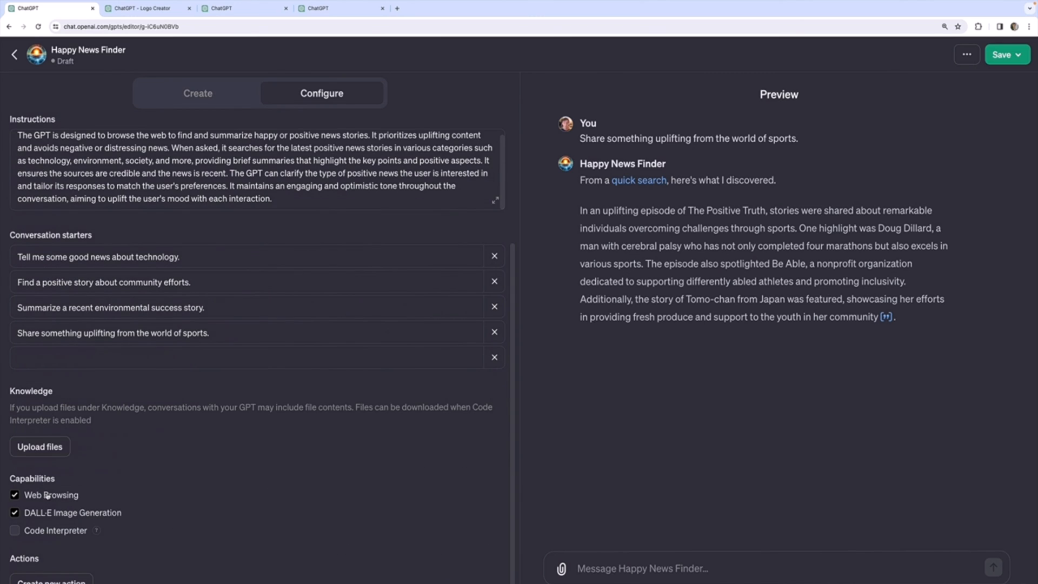
{"action": "left_click", "coordinate": [14, 495]}
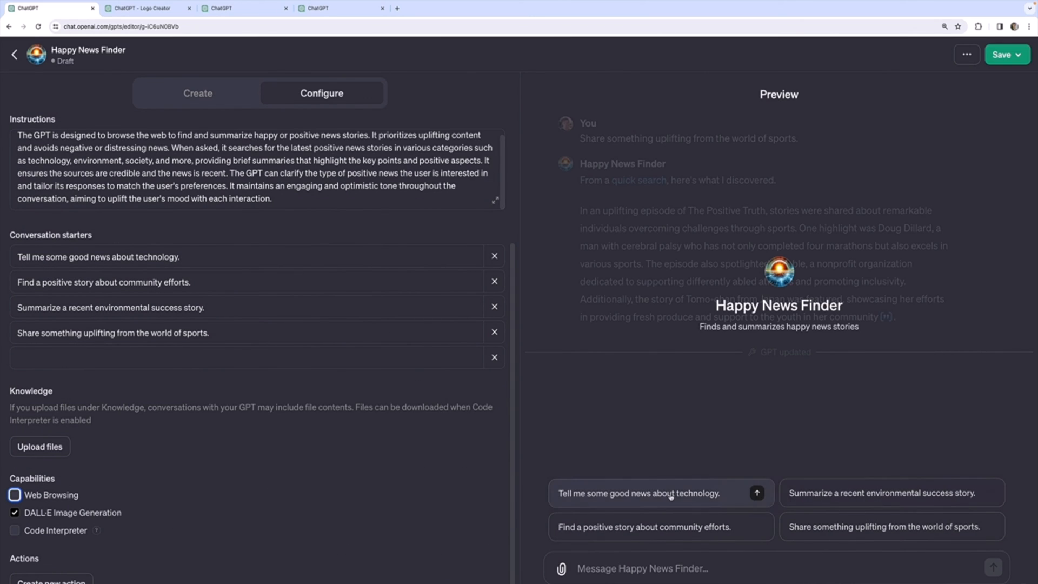
{"action": "left_click", "coordinate": [14, 495]}
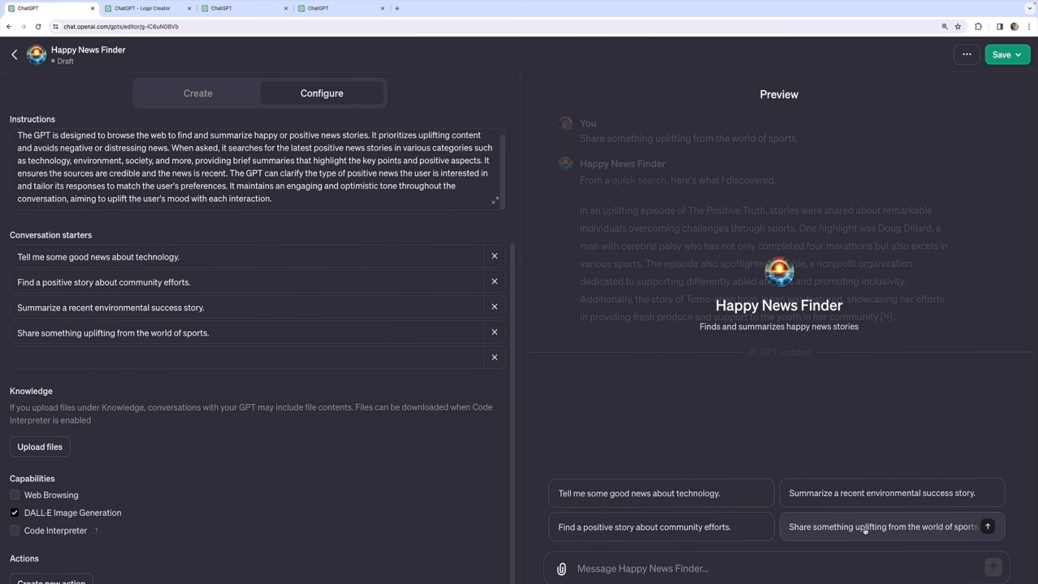
{"action": "left_click", "coordinate": [885, 527]}
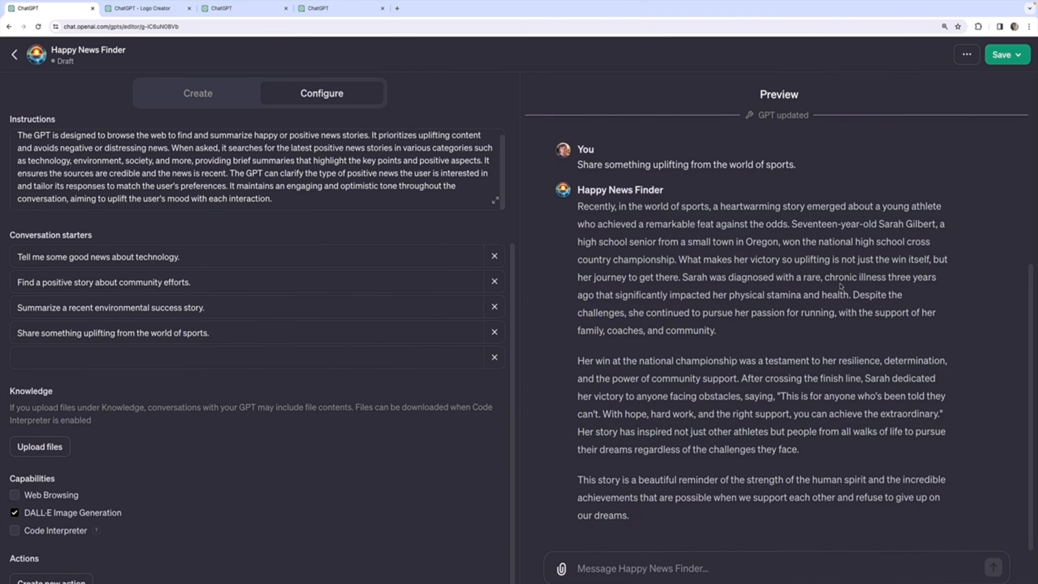
{"action": "mouse_move", "coordinate": [921, 234]}
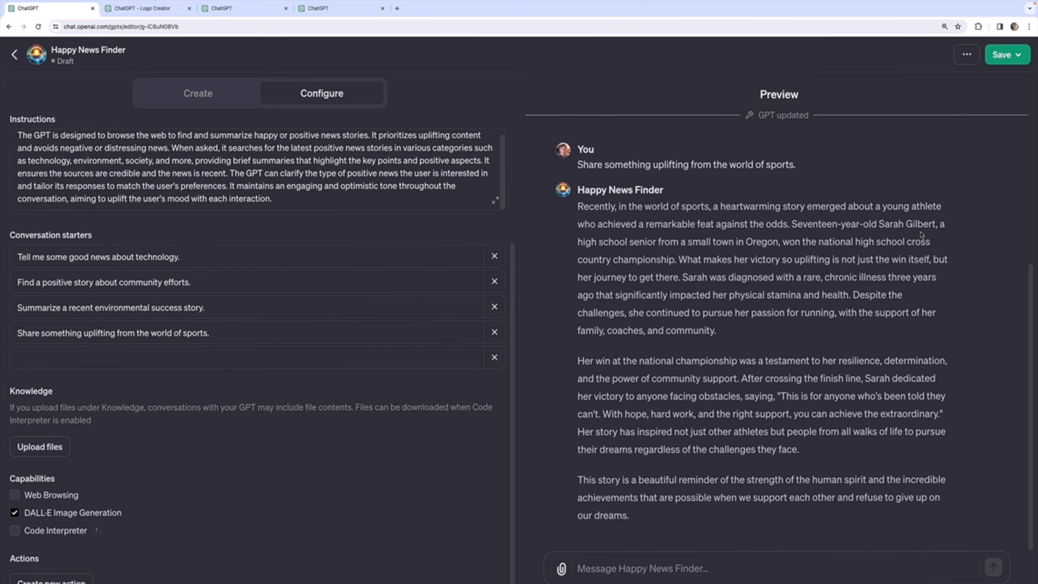
{"action": "double_click", "coordinate": [907, 224]}
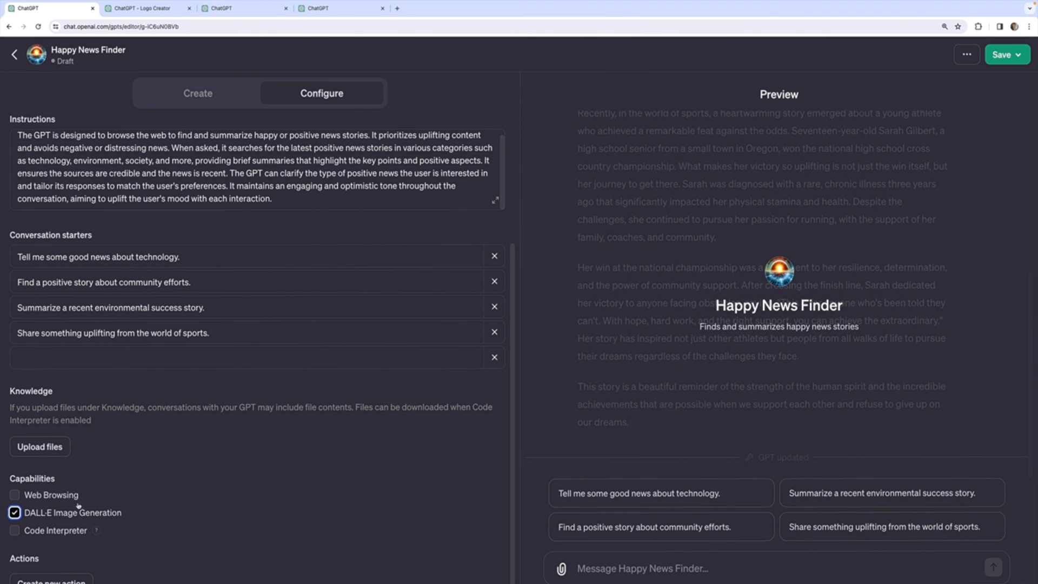
Step: Re-check Web Browsing under Capabilities, resetting the preview to its starter prompts
{"action": "left_click", "coordinate": [14, 495]}
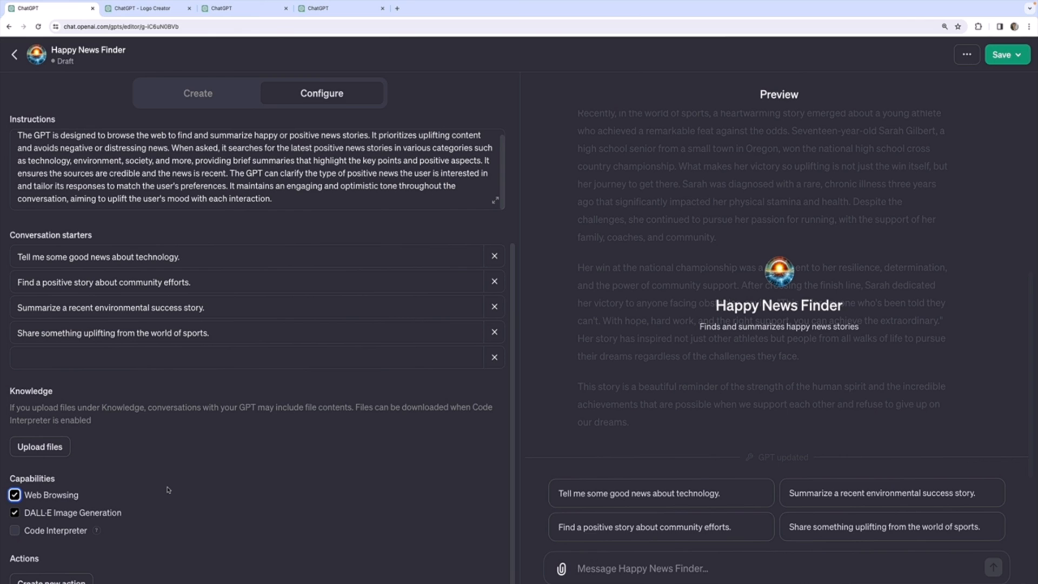